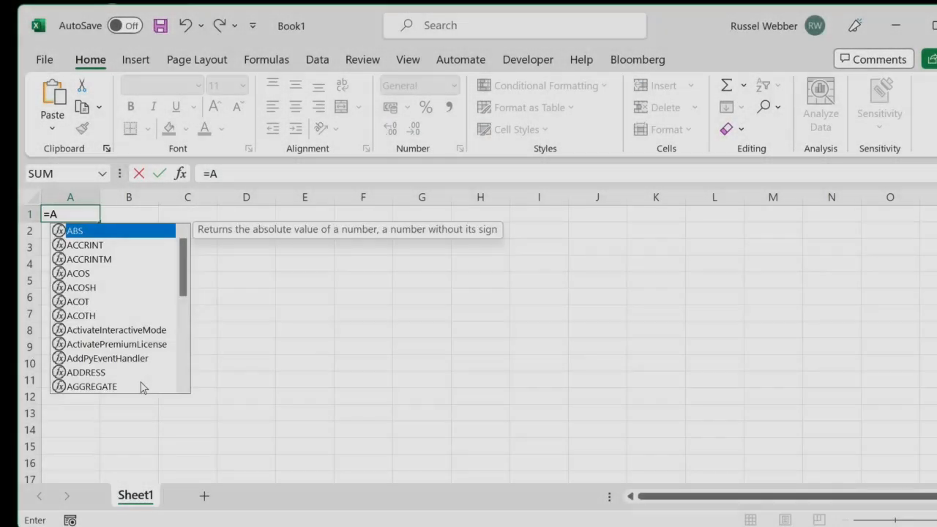
Enter =ActivateInteractiveMode() in A1 to turn on Python interactive mode.
type("ctivateInteractiveMode(")
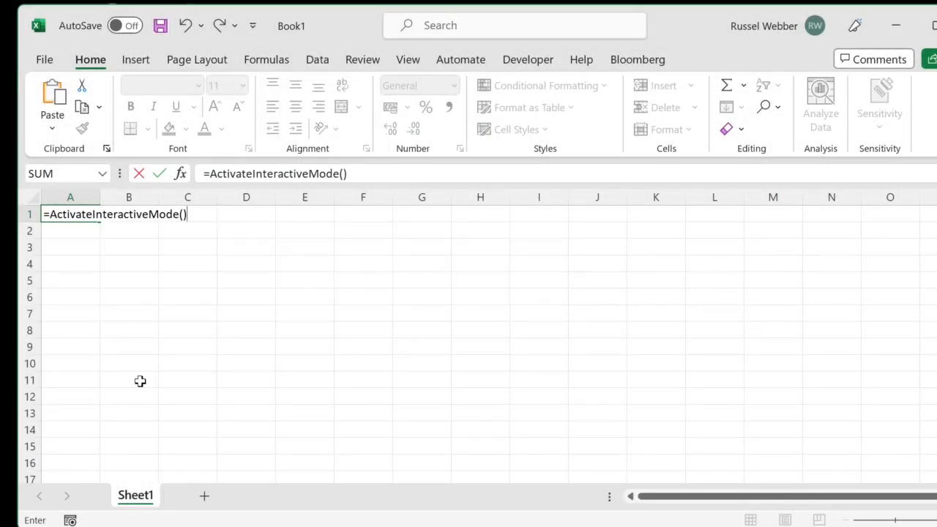
key("Return")
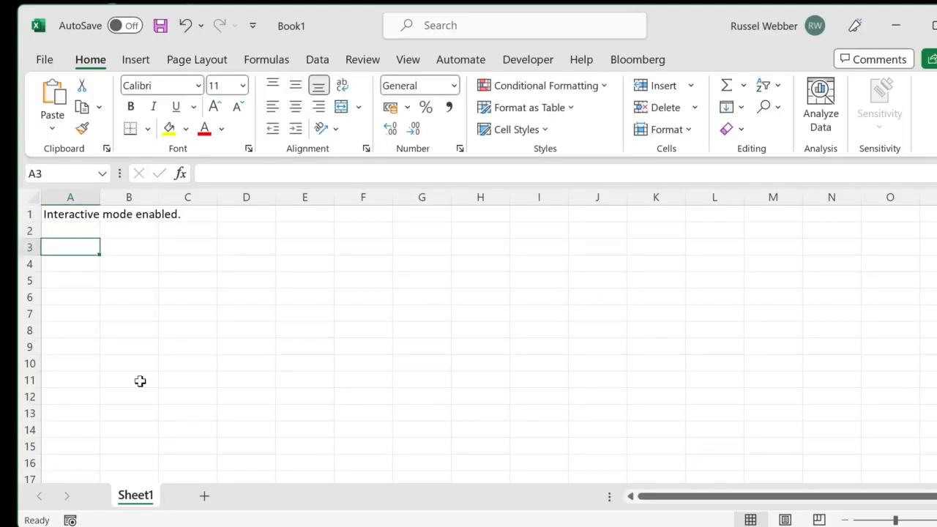
Enter #py cells: a=5 in A3, a=10 in B3, and print(a) in A5.
type("#py")
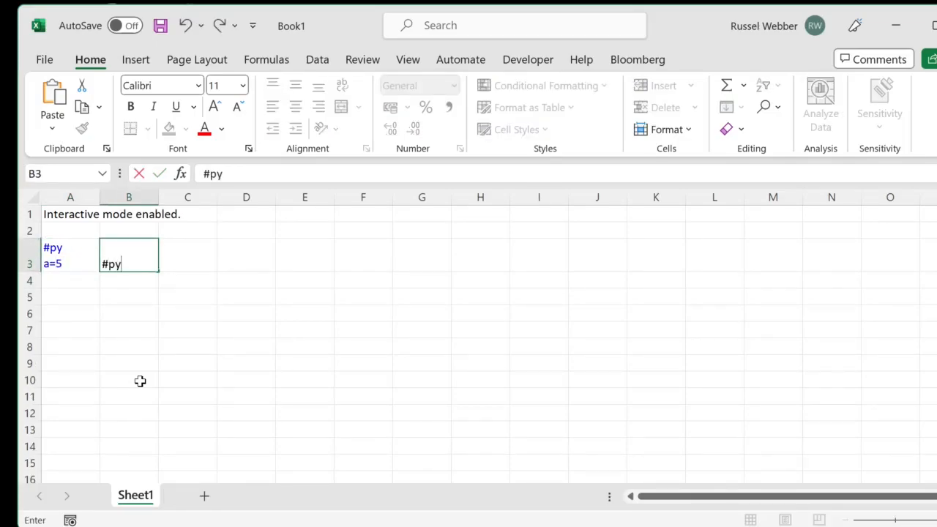
type("a=10")
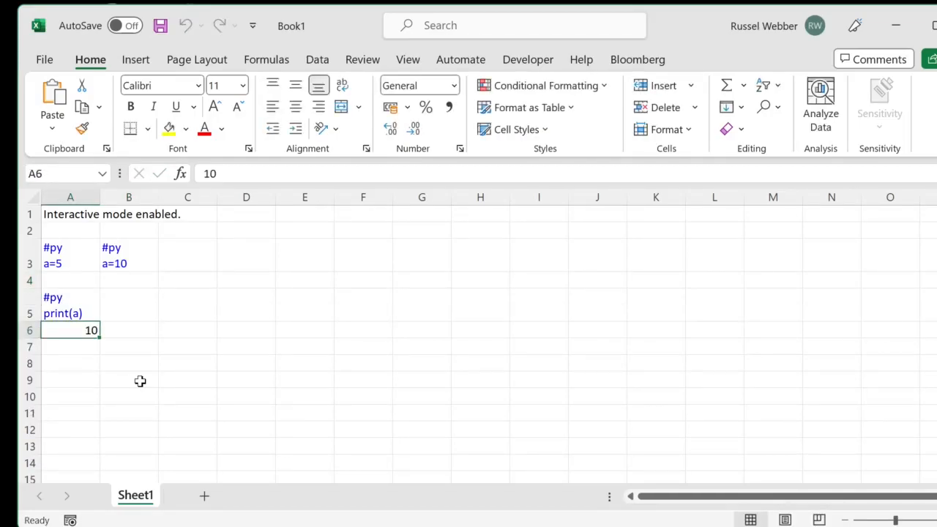
left_click(70, 254)
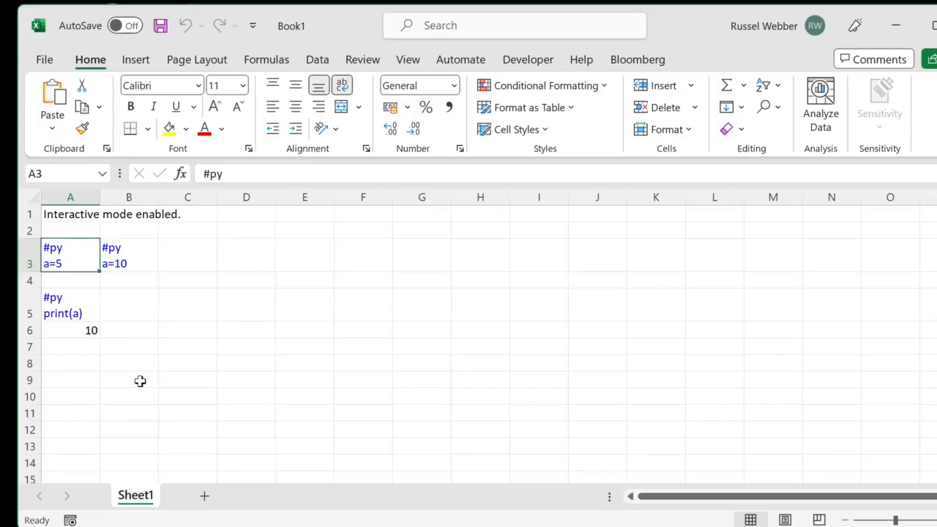
left_click(71, 305)
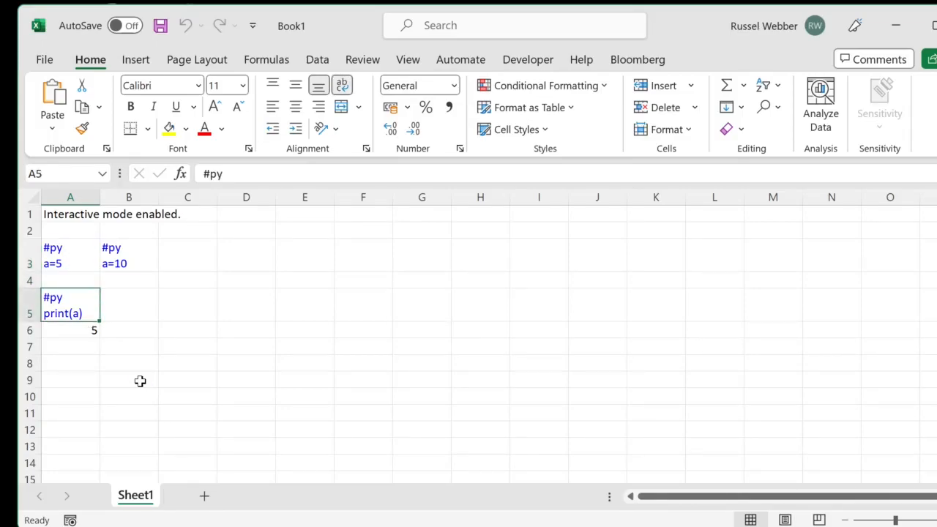
left_click(128, 255)
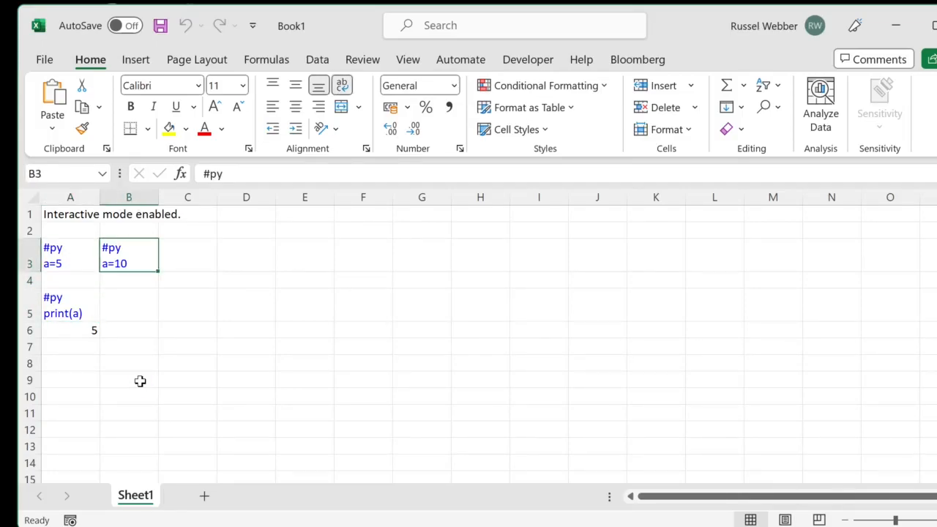
left_click(70, 305)
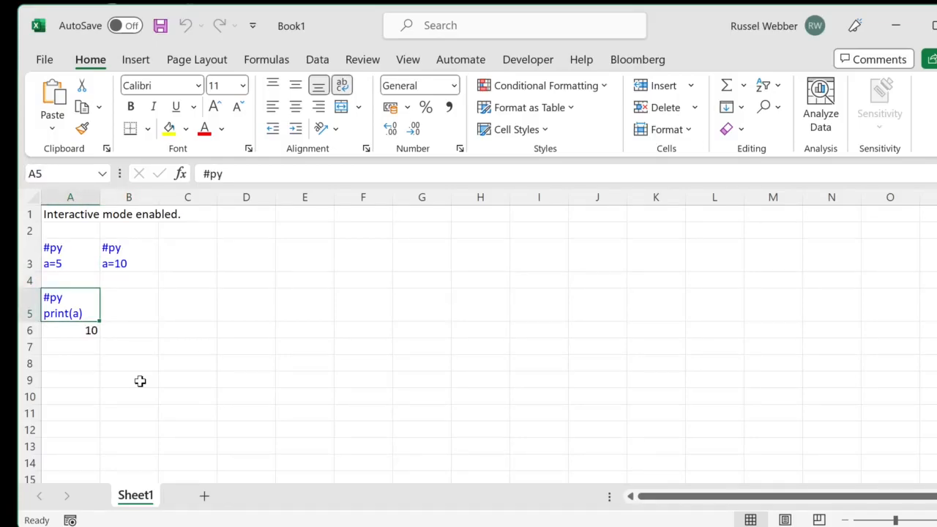
left_click(70, 330)
type("def factor")
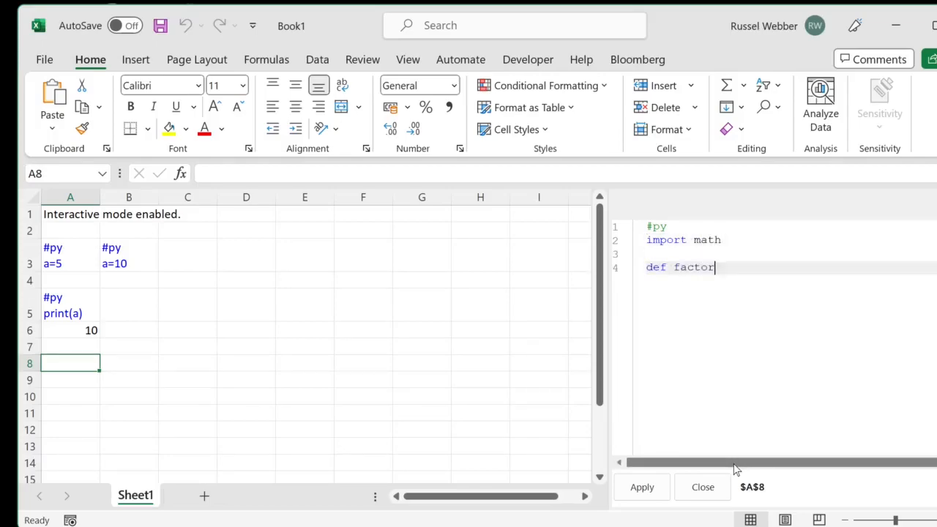
Write a factorial(n:int) function in A8 that imports math and returns math.factorial(n).
type("ial(n:int)->int:")
type("return mat")
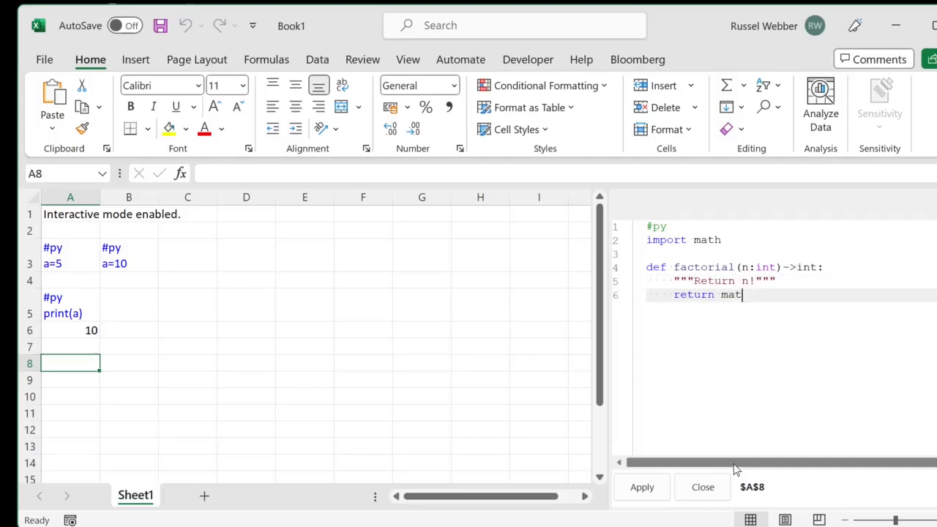
type("h.factorial(n)")
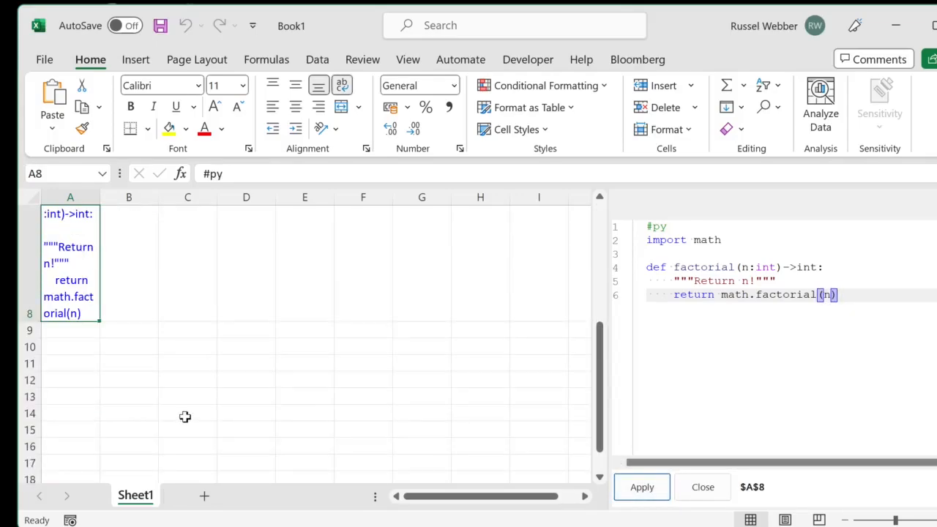
left_click(70, 346)
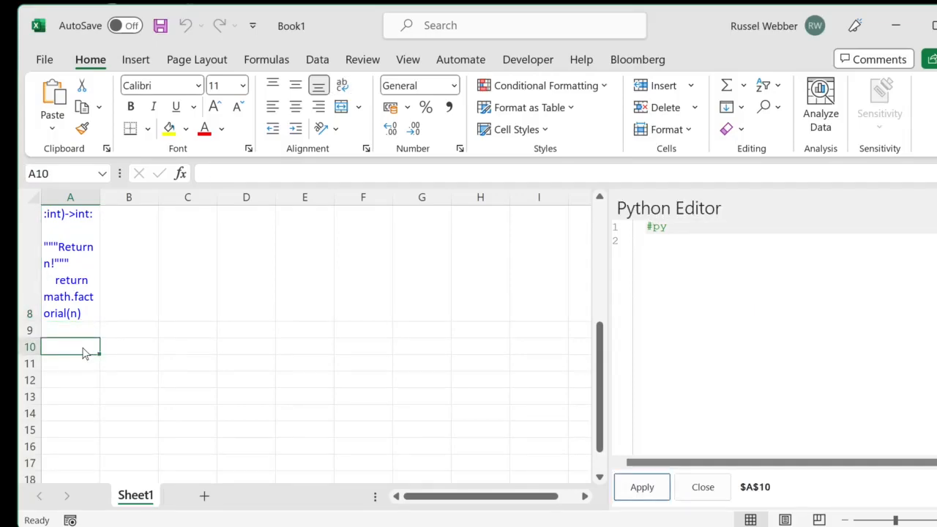
Apply #py print(factorial(a)) to A10, producing 3628800.
type("print")
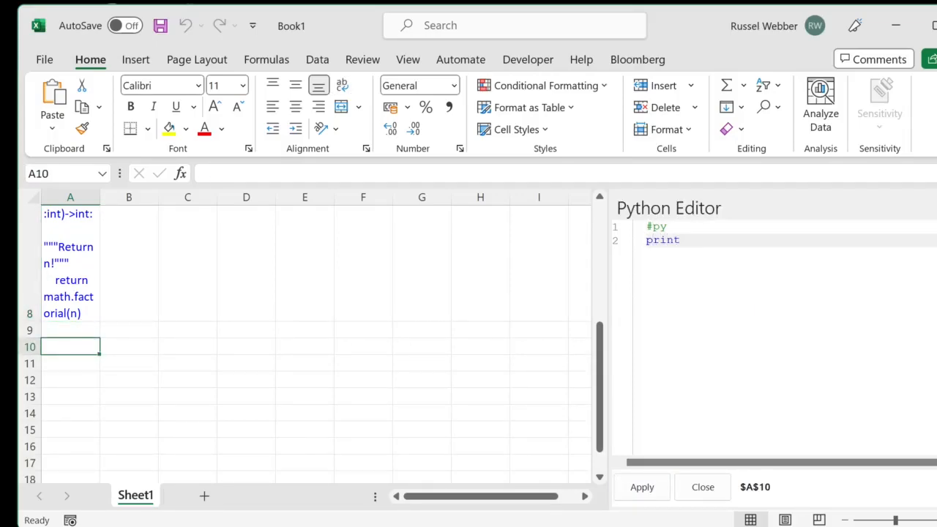
type("(factorial(a))")
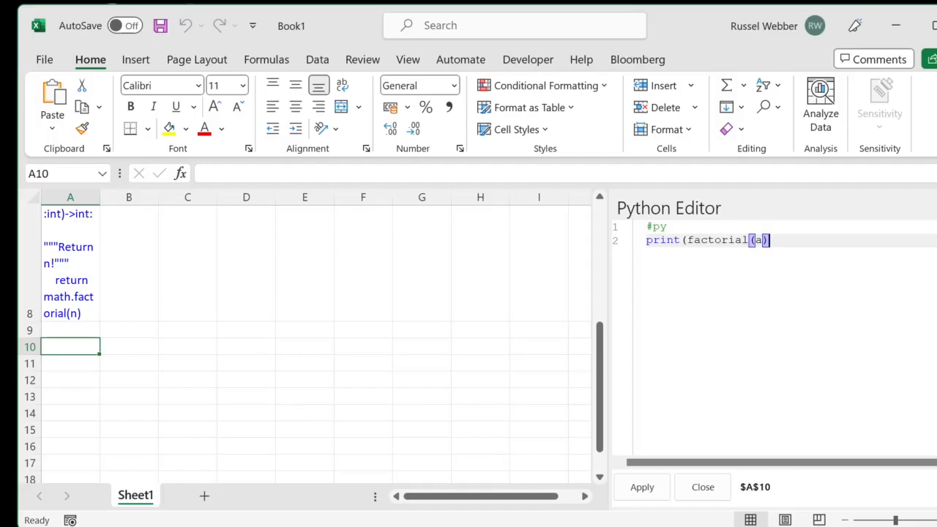
left_click(642, 487)
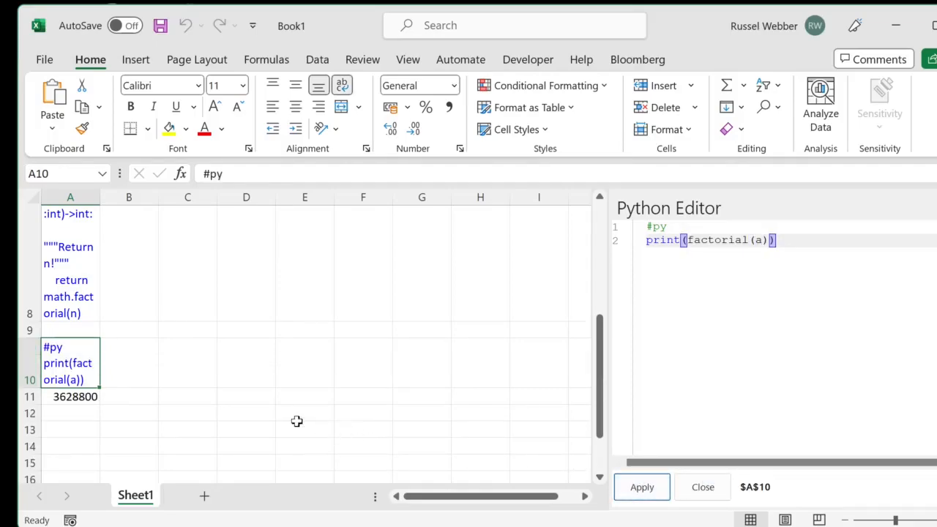
left_click(71, 430)
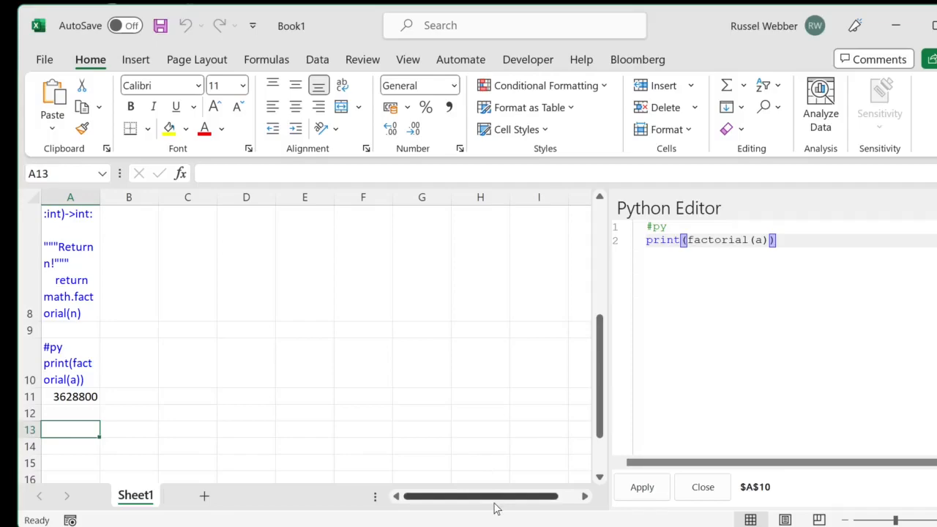
Enter the worksheet formula =factorial(10) in A13, returning 3628800.
type("=facto")
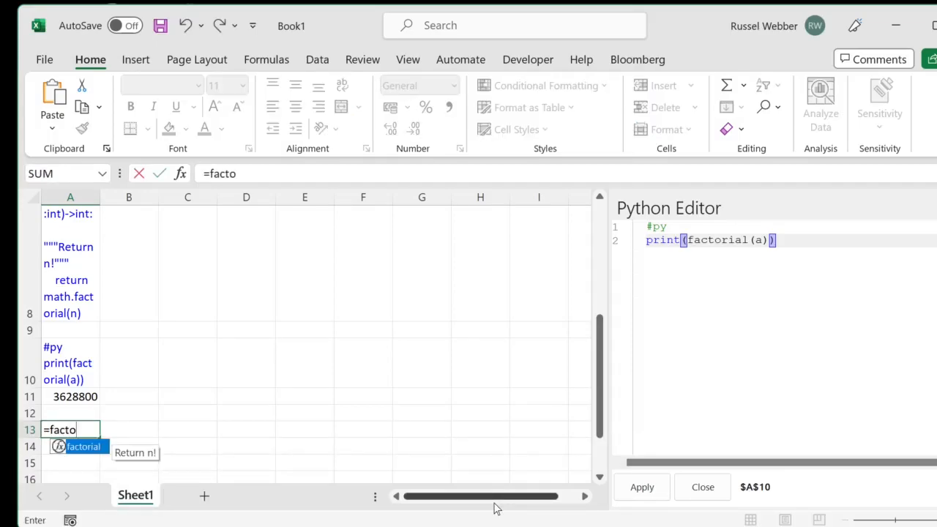
type("rial(1")
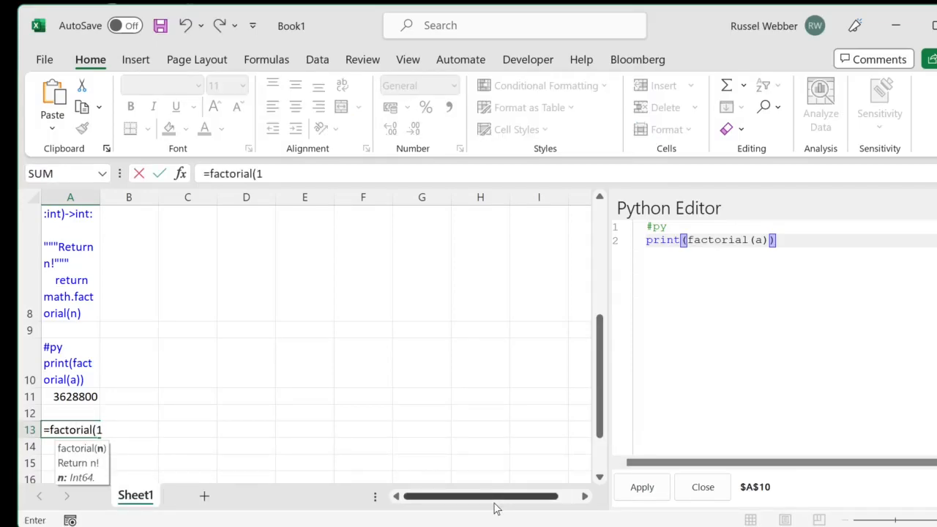
key("Return")
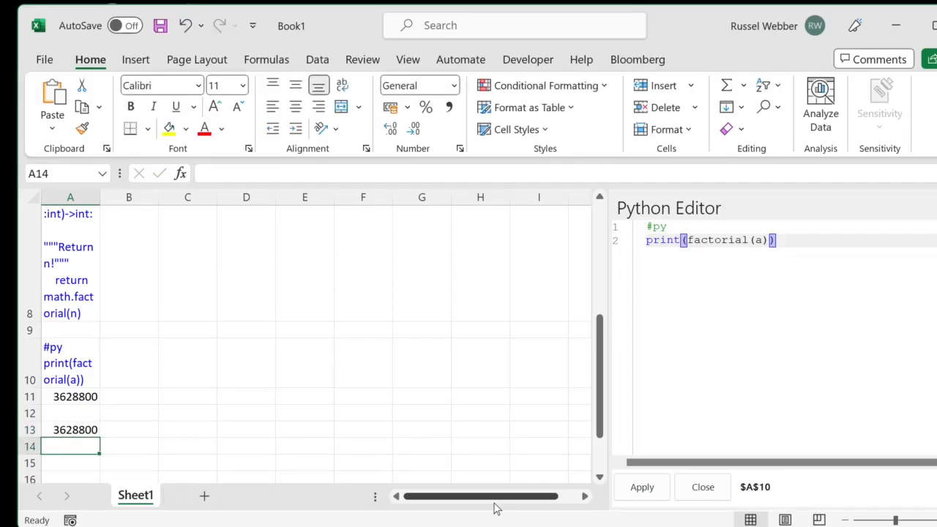